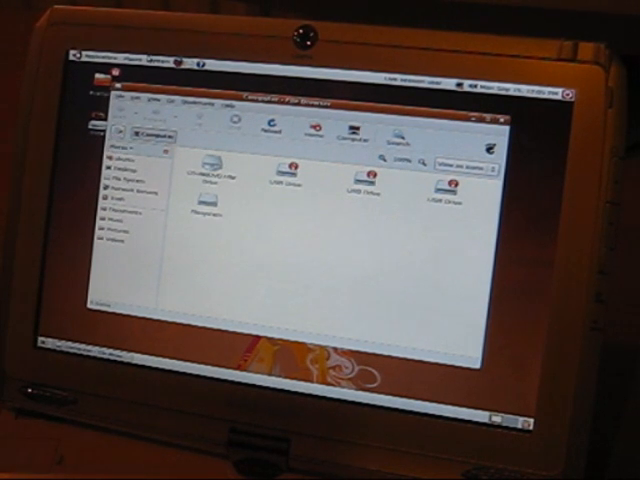
Step: Expand the System menu's long submenu of system tools over the file browser
click(138, 62)
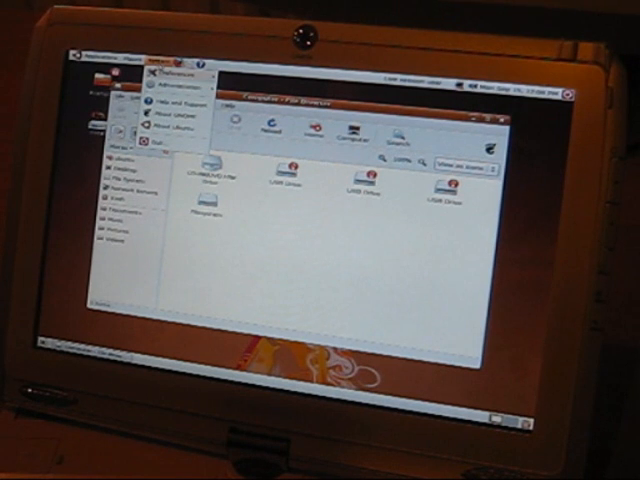
click(180, 88)
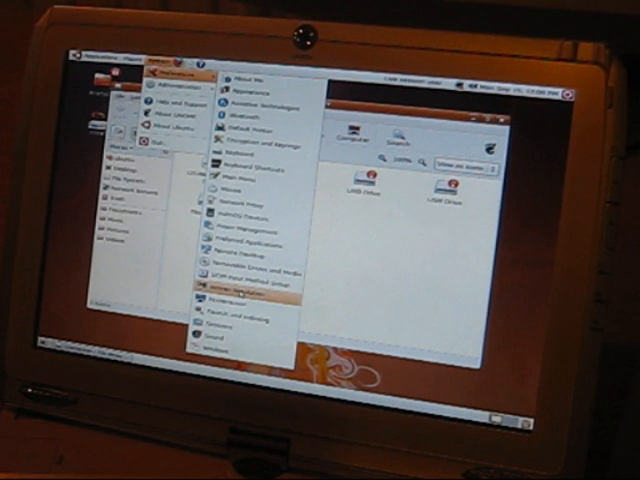
click(236, 290)
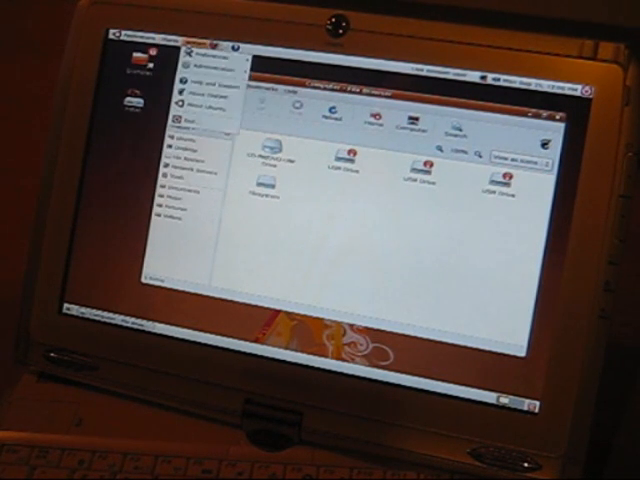
Step: Reopen the System menu with its submenu of settings and tools expanded
click(210, 64)
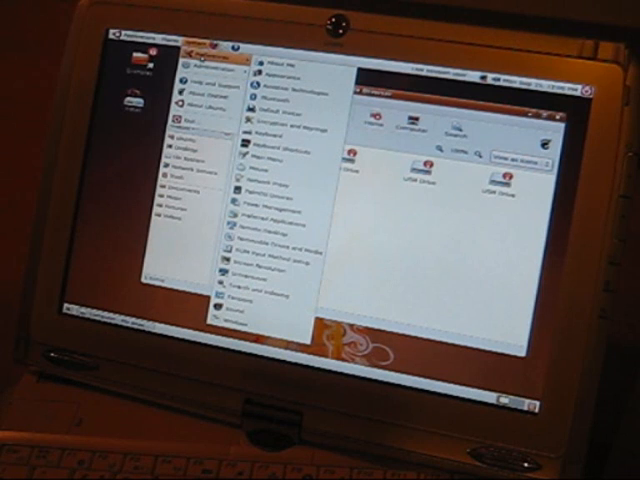